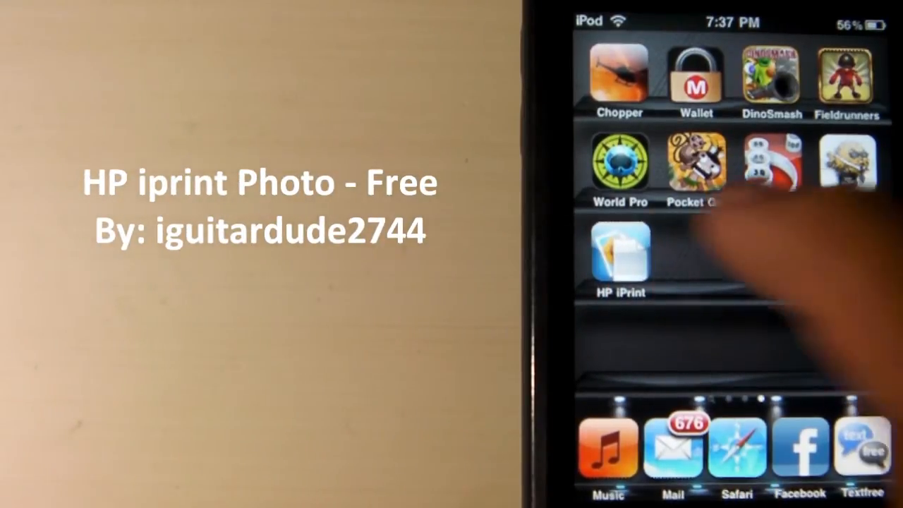
Step: Launch HP iPrint Photo from the home screen to reach its main menu
left_click(618, 254)
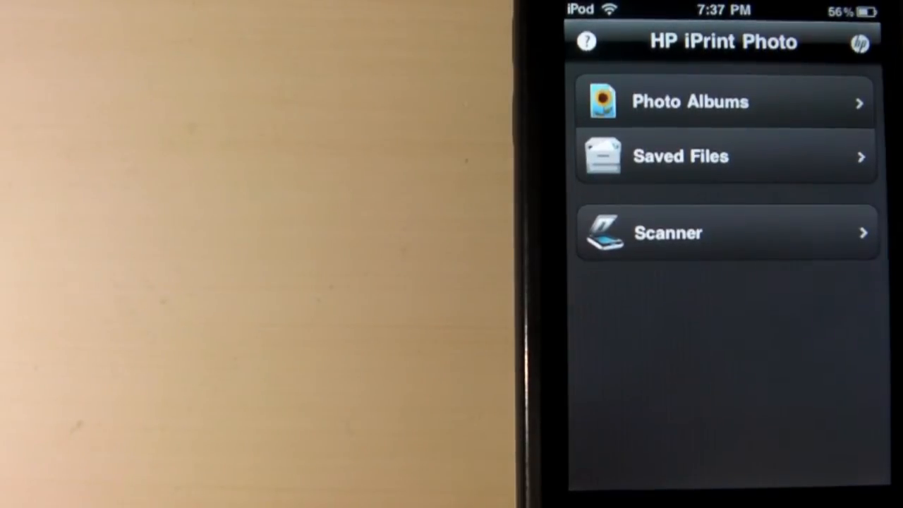
Step: Enter Photo Albums and show the Saved Photos album thumbnails
left_click(726, 232)
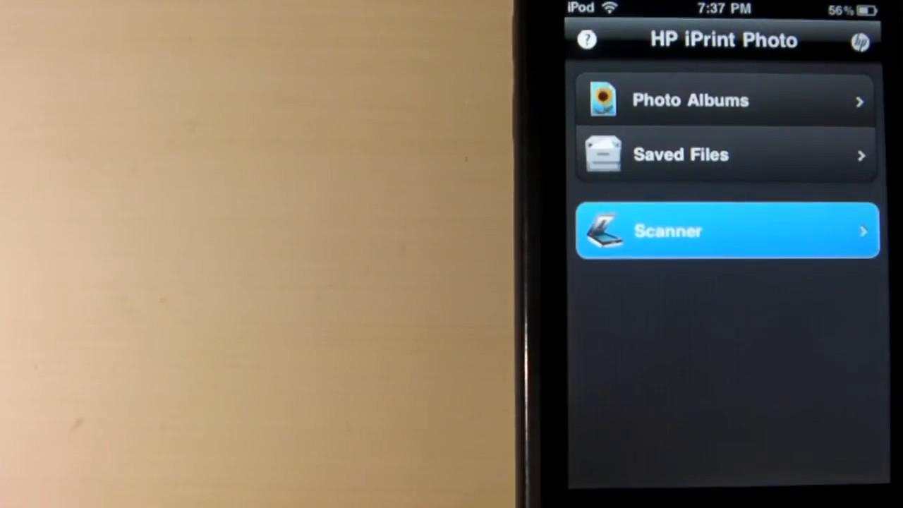
left_click(726, 232)
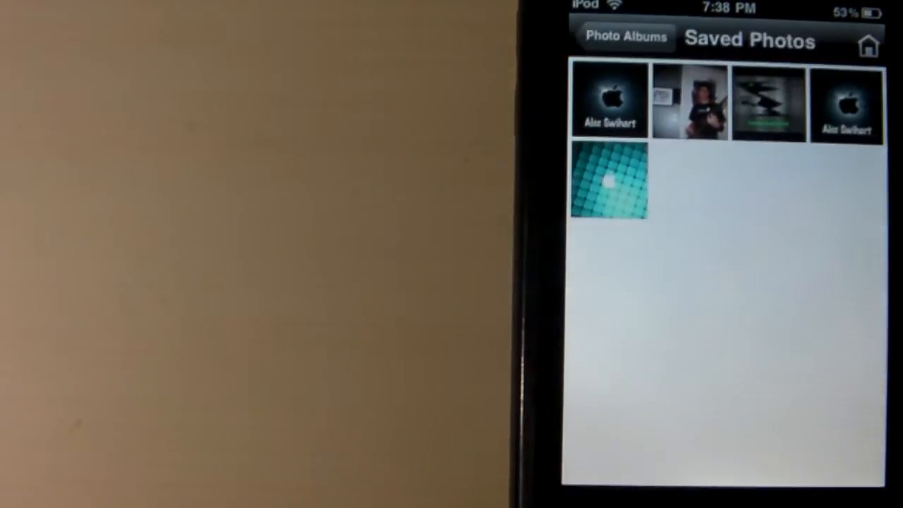
Step: Select the teal Apple wallpaper from Saved Photos and send it to the printer
left_click(610, 180)
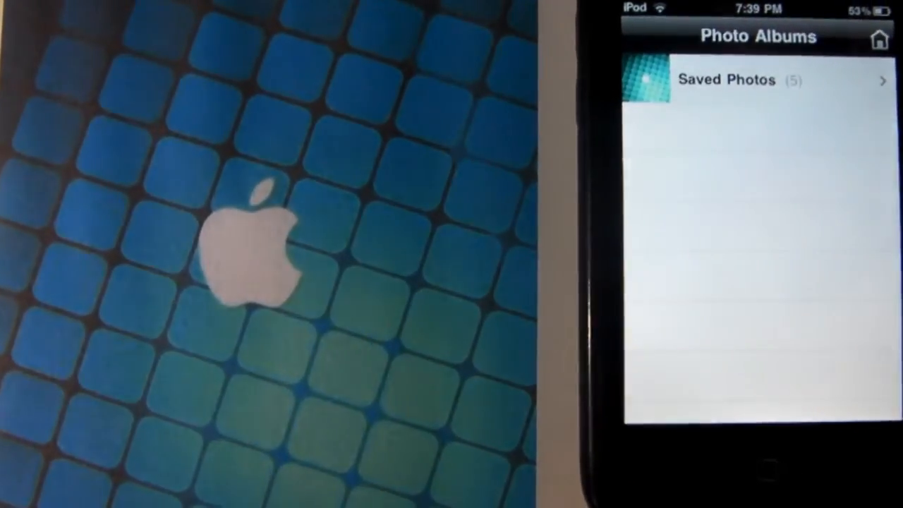
Step: Return Home and reach the Scanner screen for the Deskjet 3050 J610 color document
left_click(727, 79)
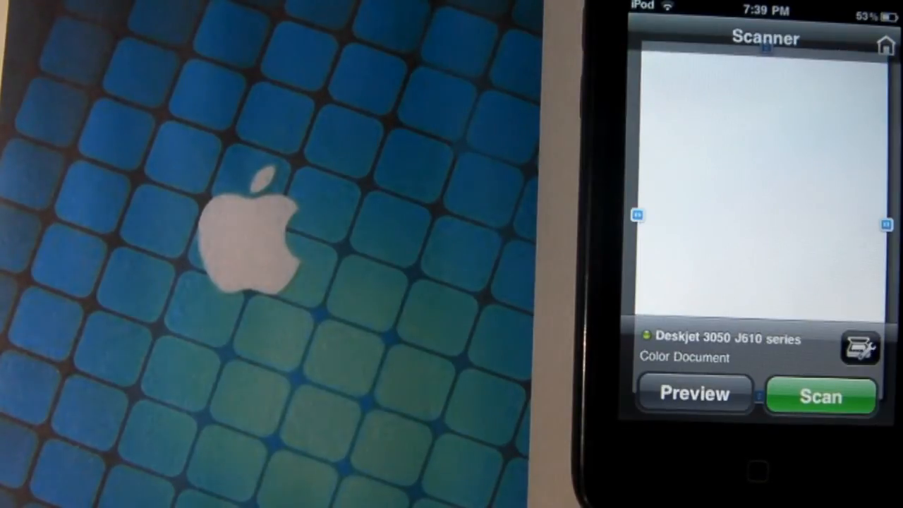
Step: Start the document scan on the Deskjet 3050 J610 series
left_click(819, 396)
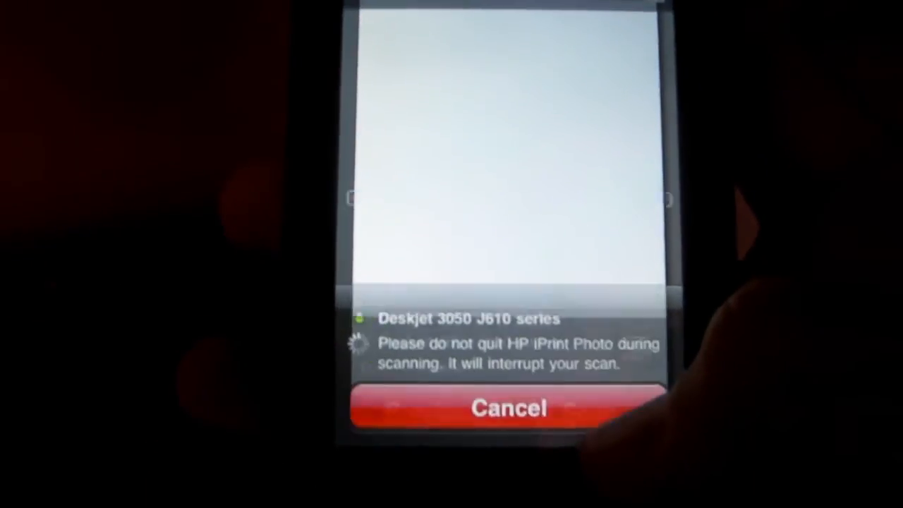